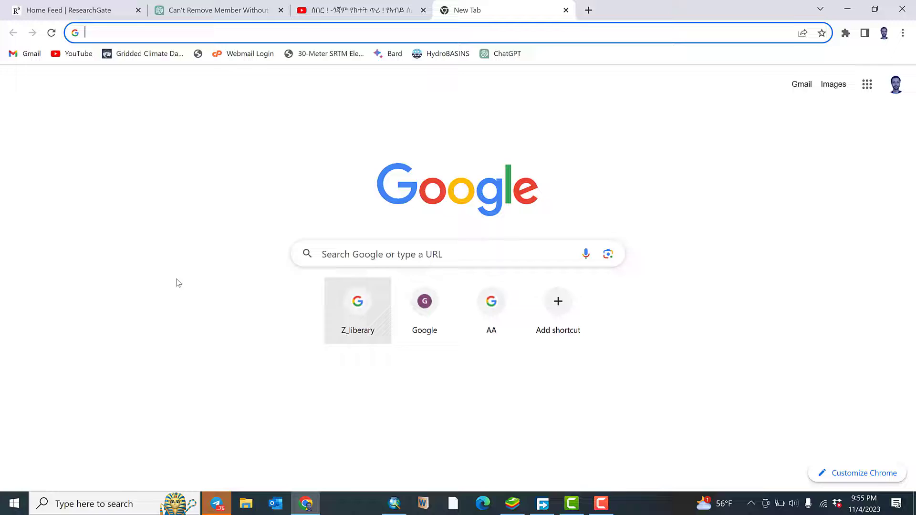
mouse_move(245, 177)
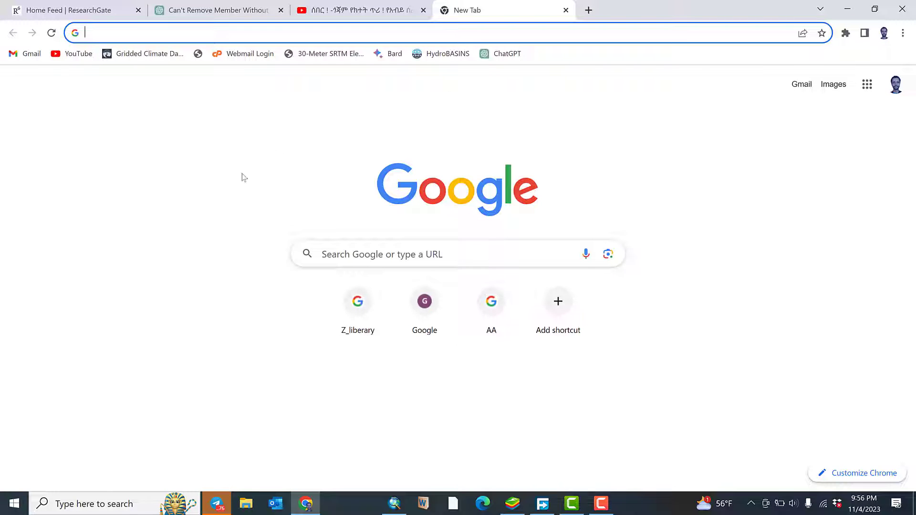
mouse_move(233, 411)
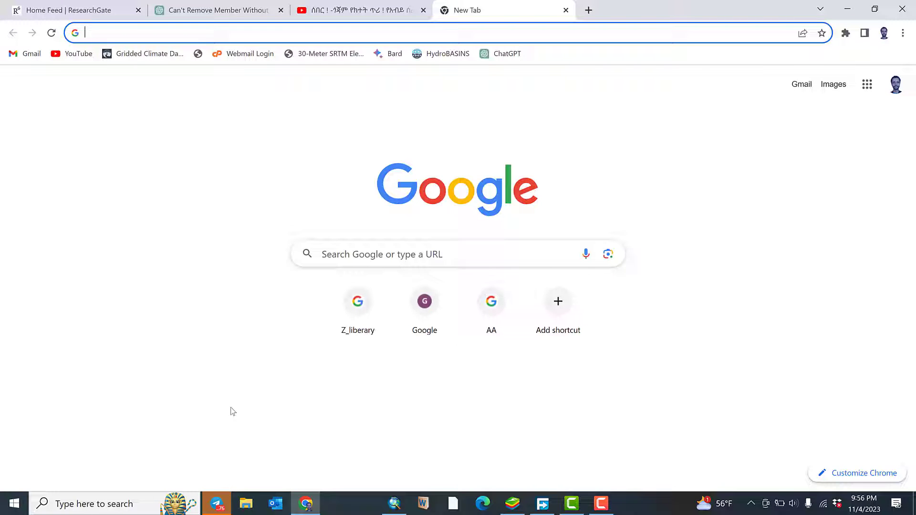
mouse_move(245, 275)
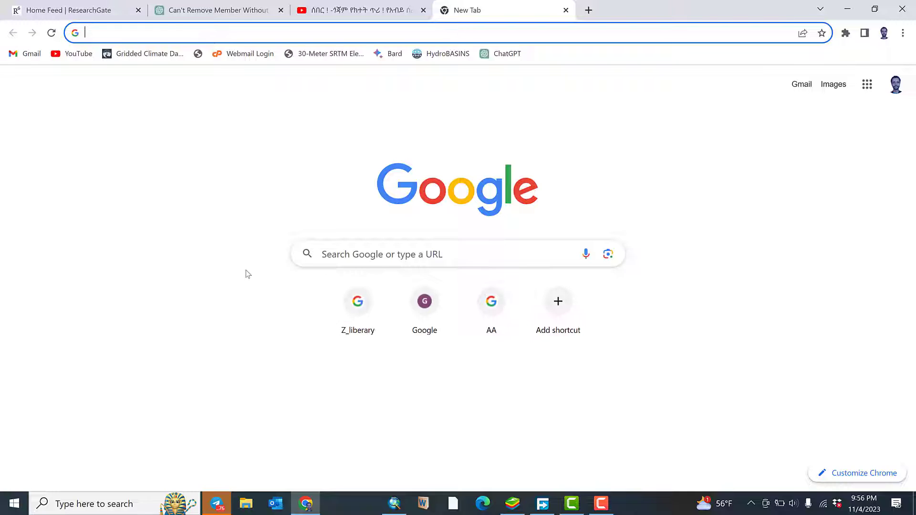
mouse_move(634, 150)
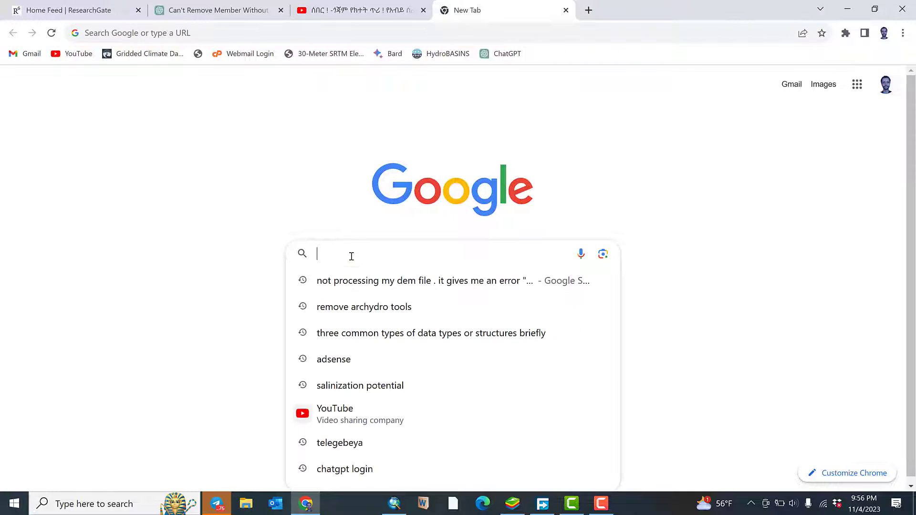
Search Google for 'arc hydro tools'
text(arc hydro)
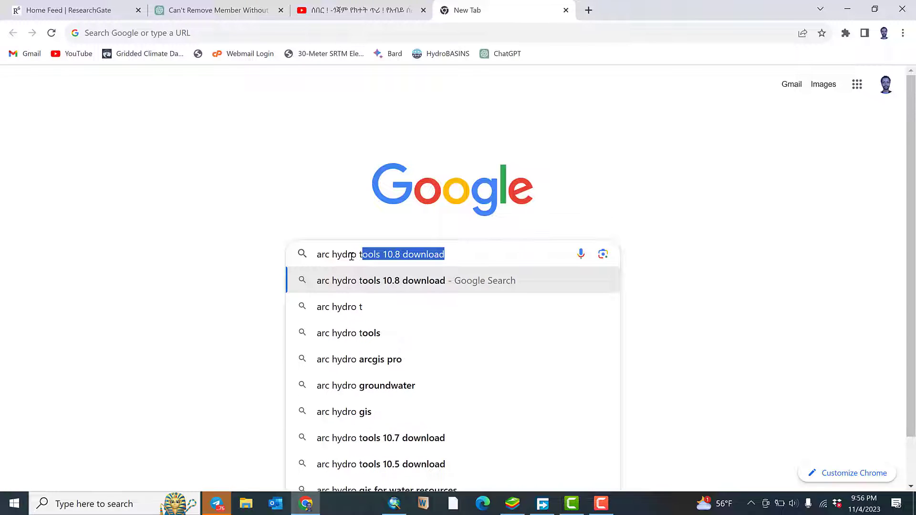
text(toolss)
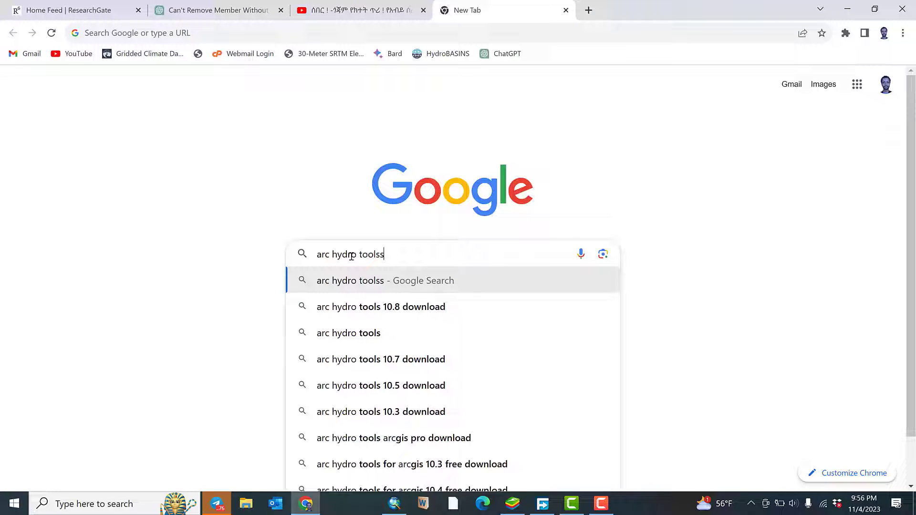
key(Backspace)
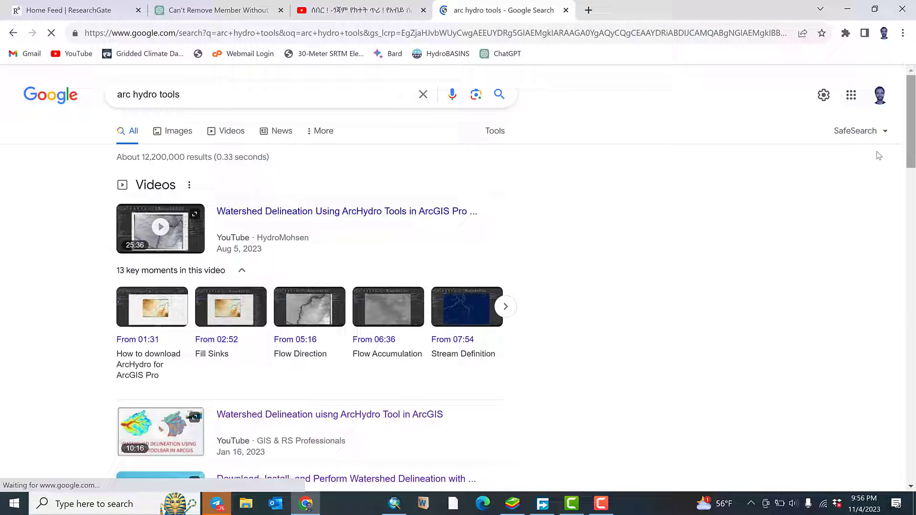
Open the Esri result 'Arc Hydro Downloads for ArcMap & ArcGIS Pro'
scroll(down, 3)
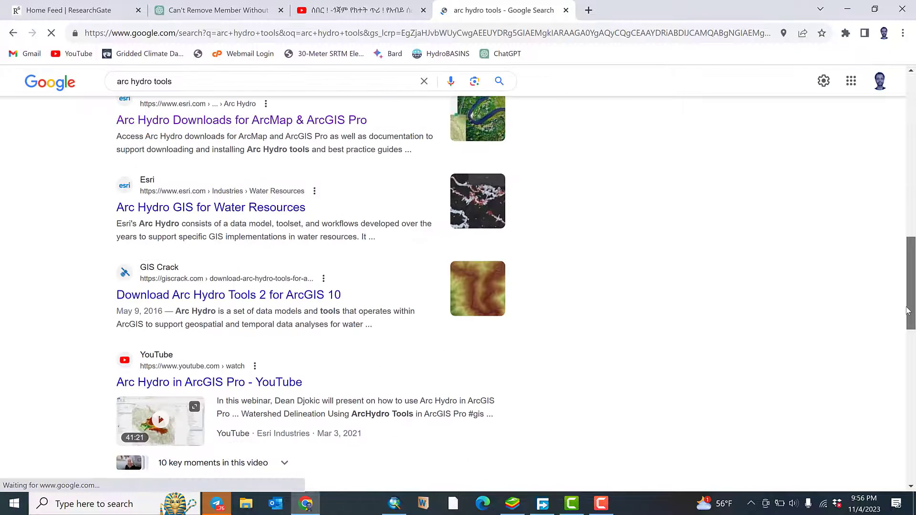
scroll(down, 3)
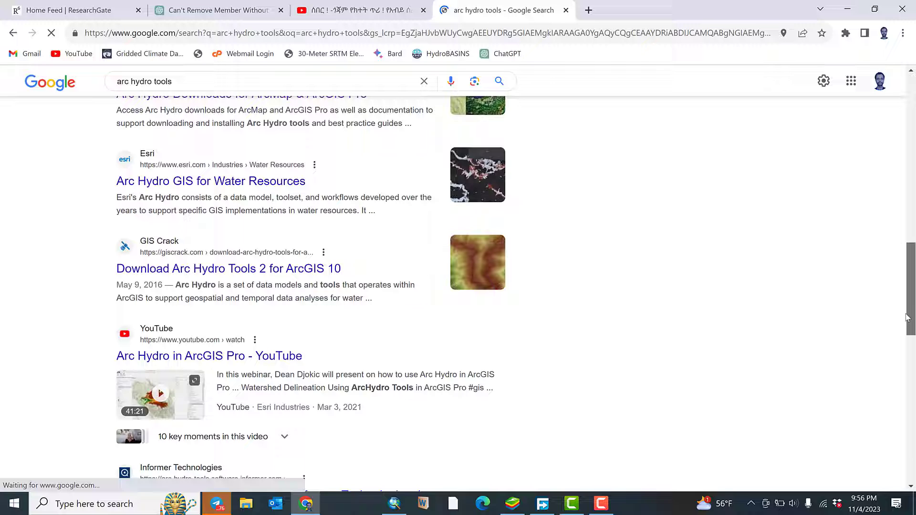
scroll(down, 3)
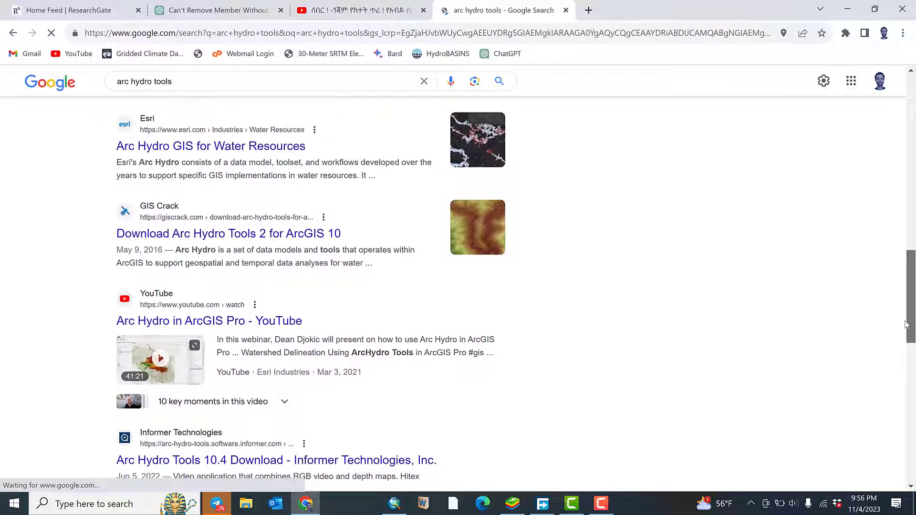
scroll(down, 3)
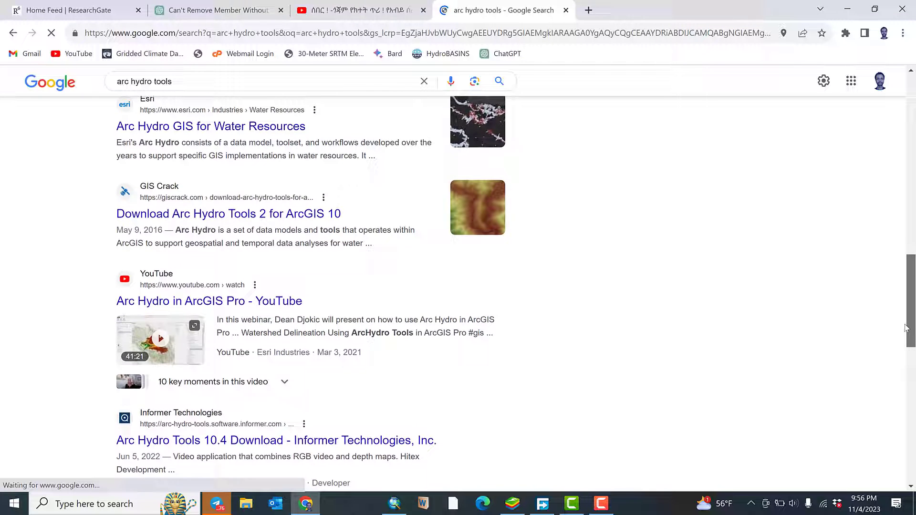
scroll(down, 3)
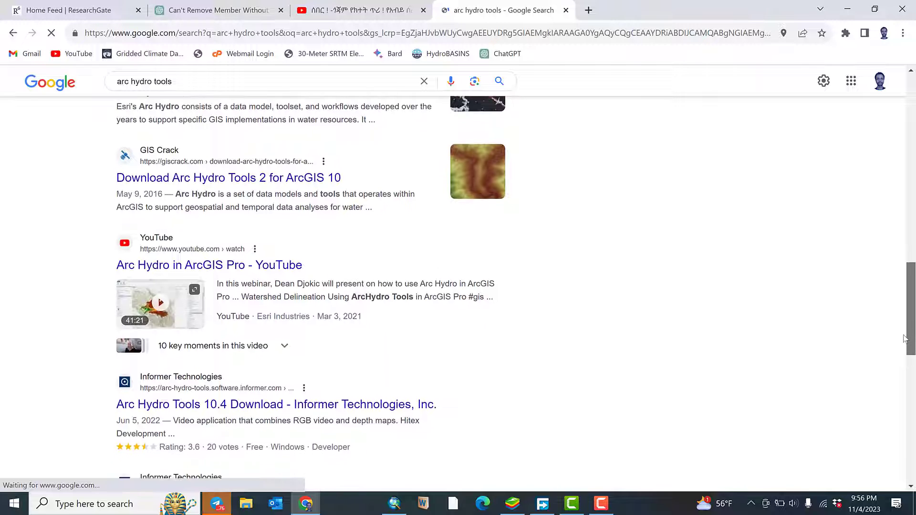
scroll(up, 3)
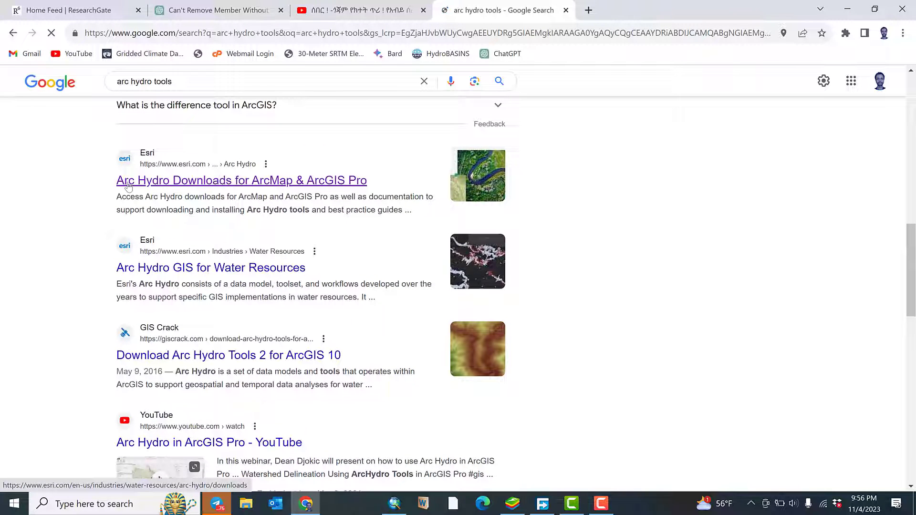
mouse_move(228, 191)
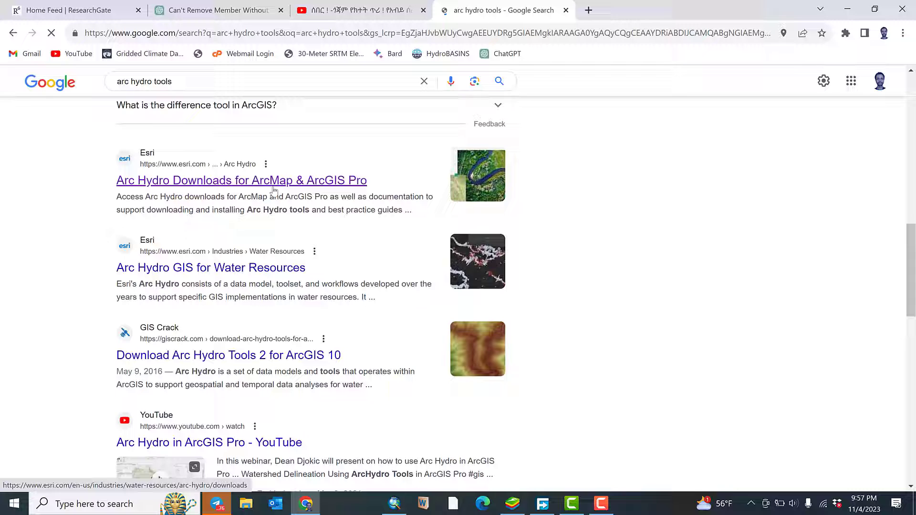
click(242, 180)
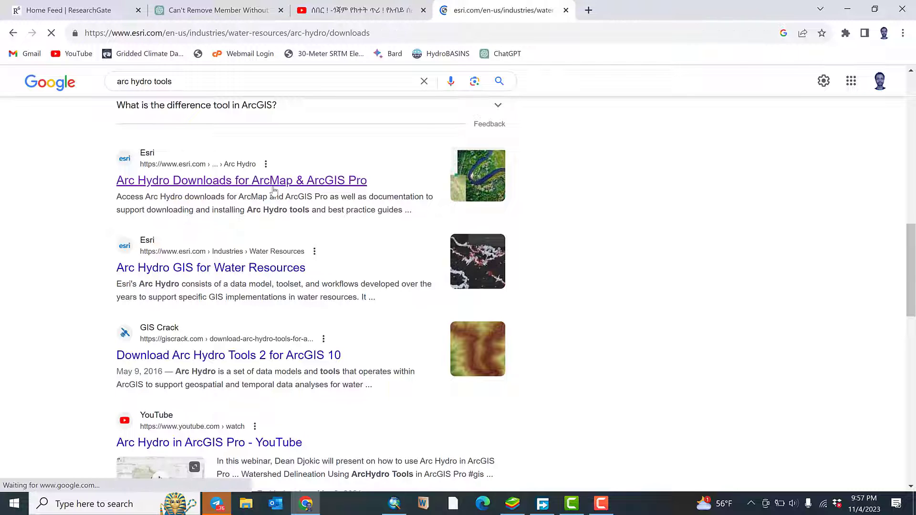
Scroll the Esri downloads page to the ArcMap versions list, 9.3 through 10.8.2
click(241, 179)
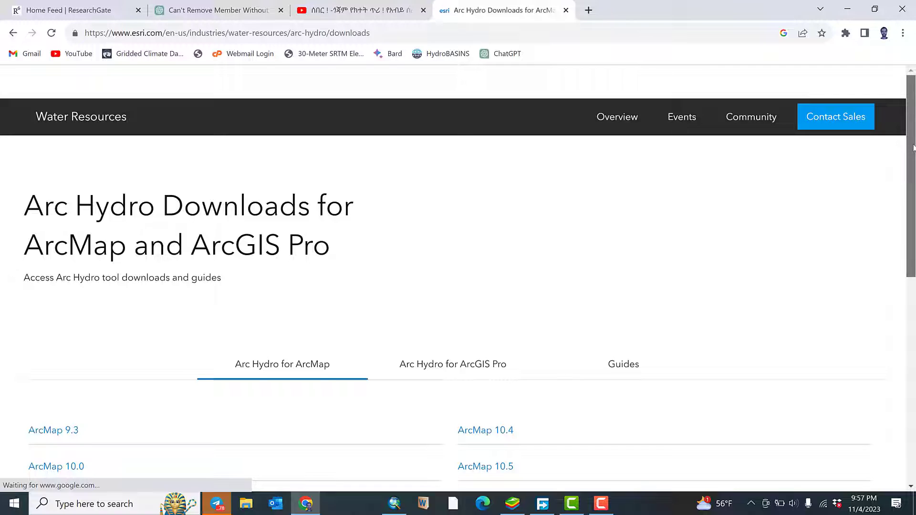
scroll(down, 3)
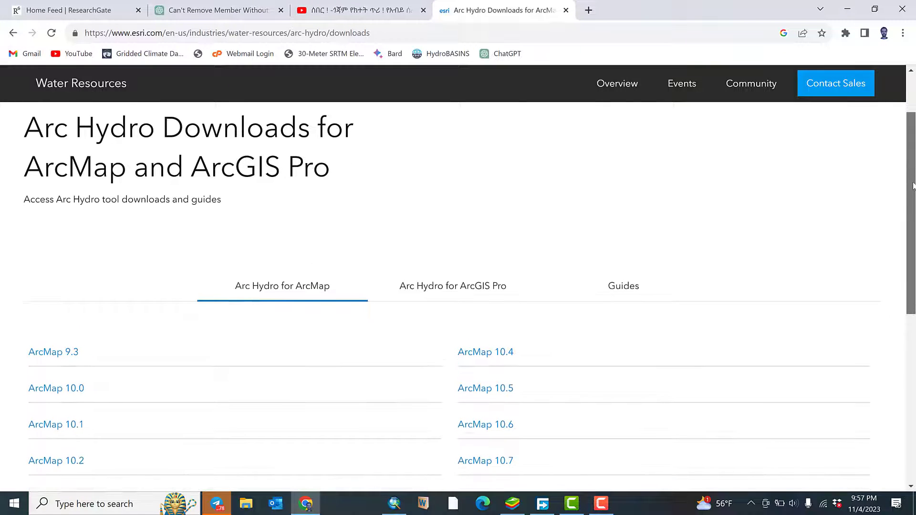
scroll(down, 3)
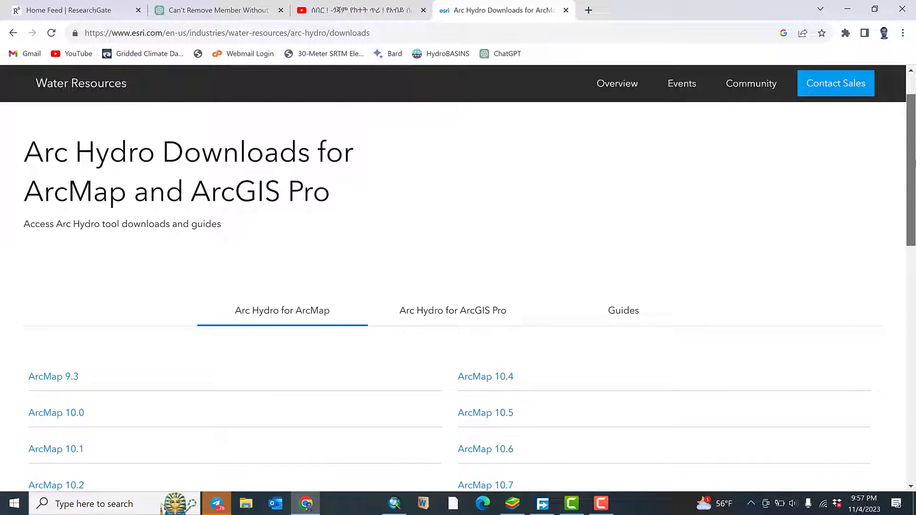
scroll(up, 3)
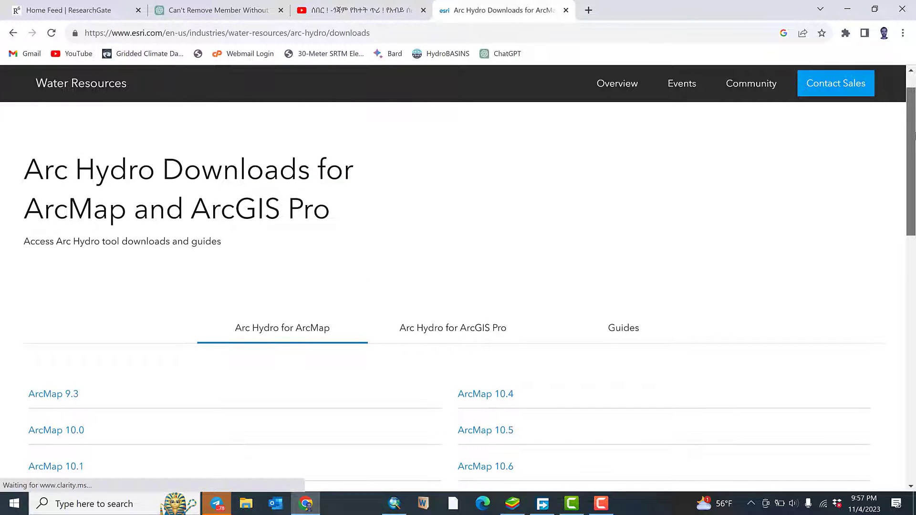
scroll(down, 3)
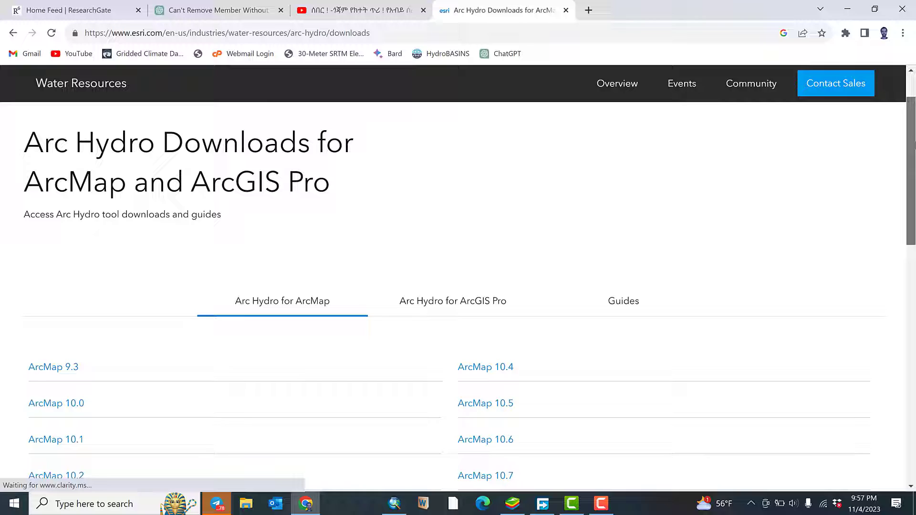
scroll(down, 3)
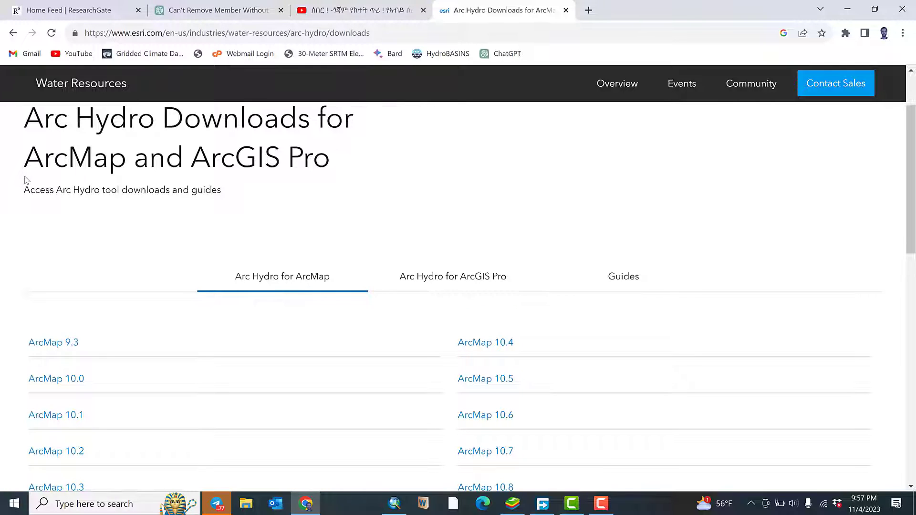
mouse_move(506, 230)
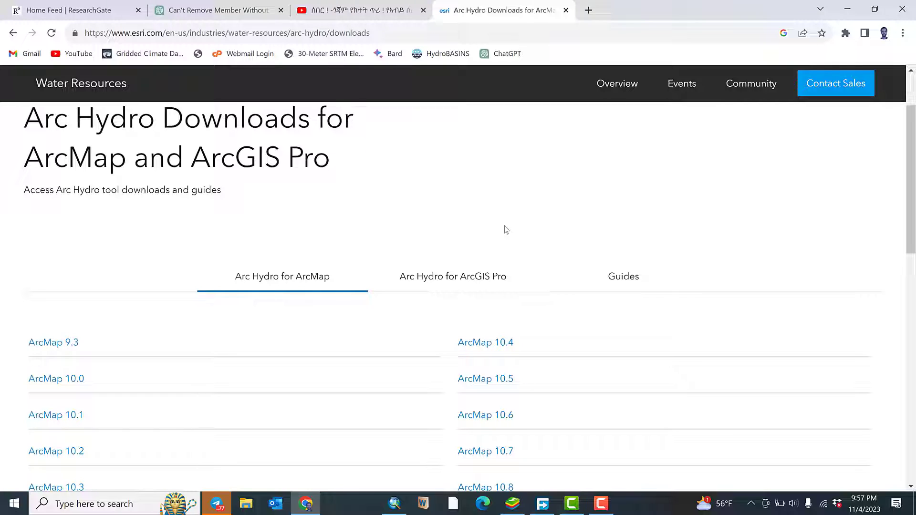
mouse_move(96, 275)
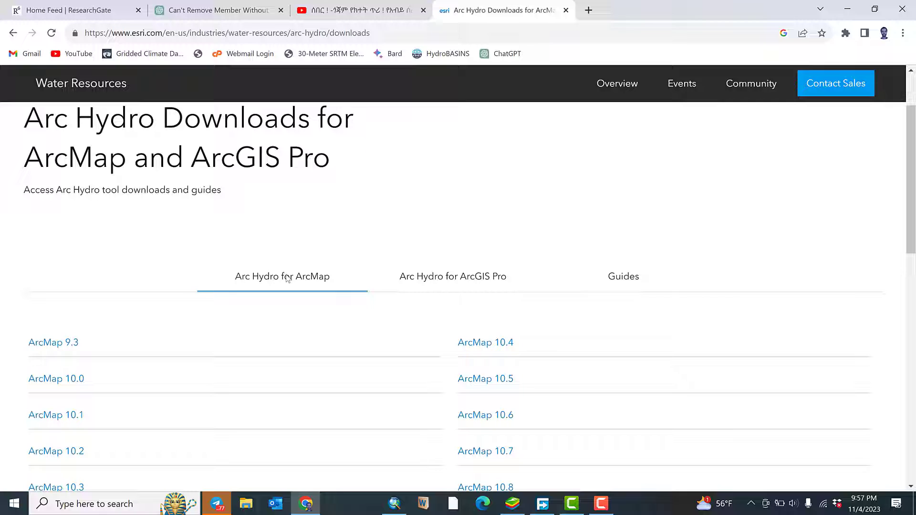
mouse_move(296, 286)
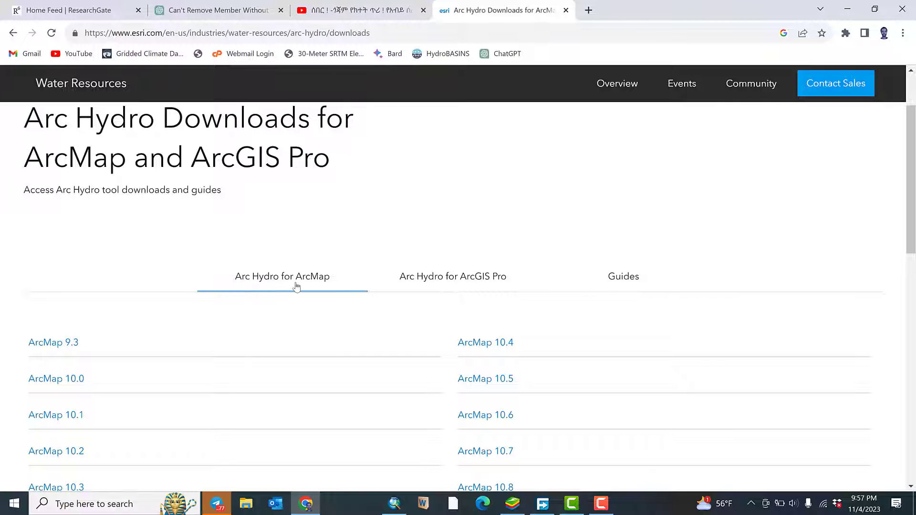
scroll(down, 3)
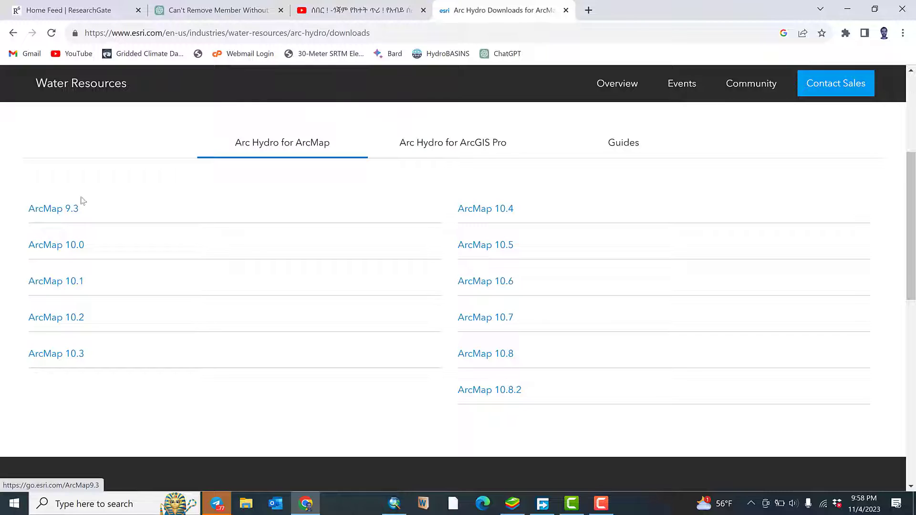
mouse_move(140, 211)
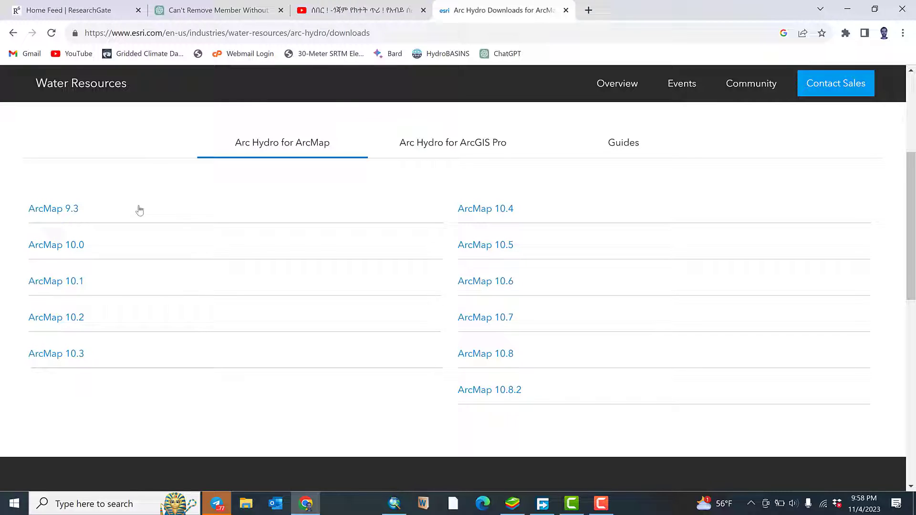
mouse_move(512, 230)
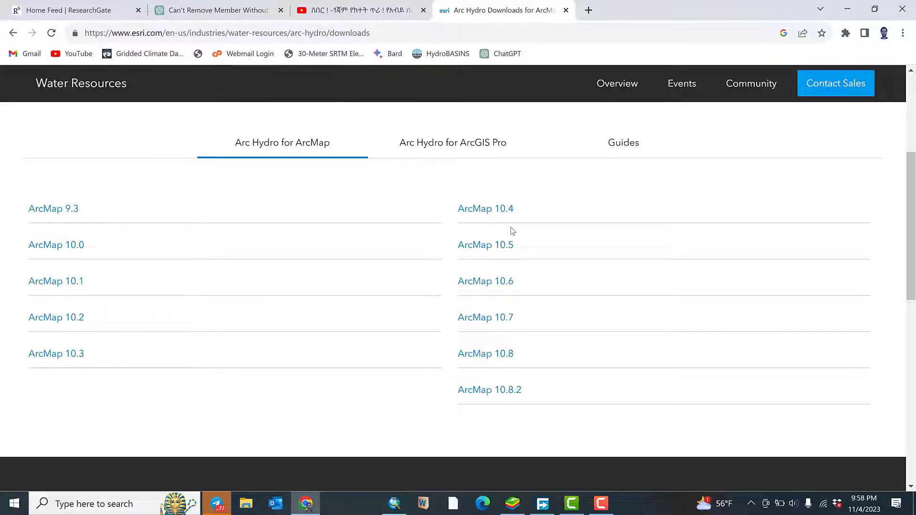
mouse_move(479, 258)
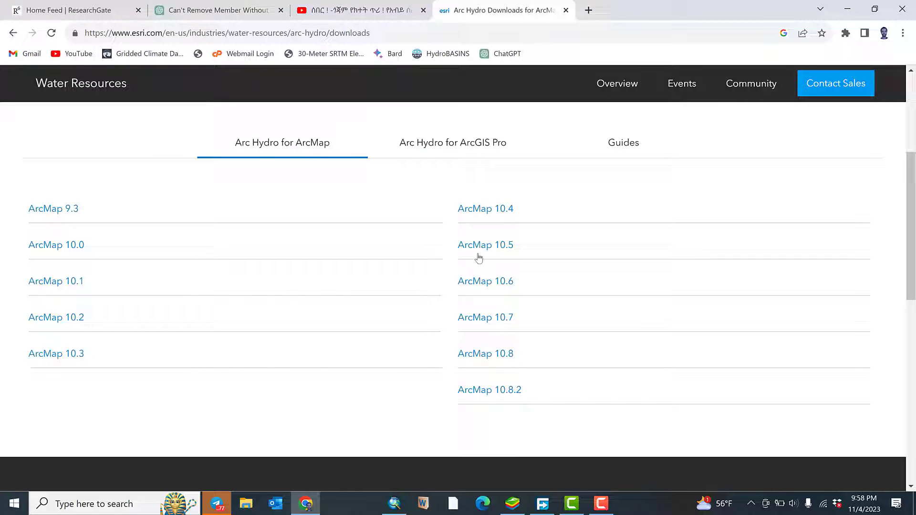
mouse_move(523, 302)
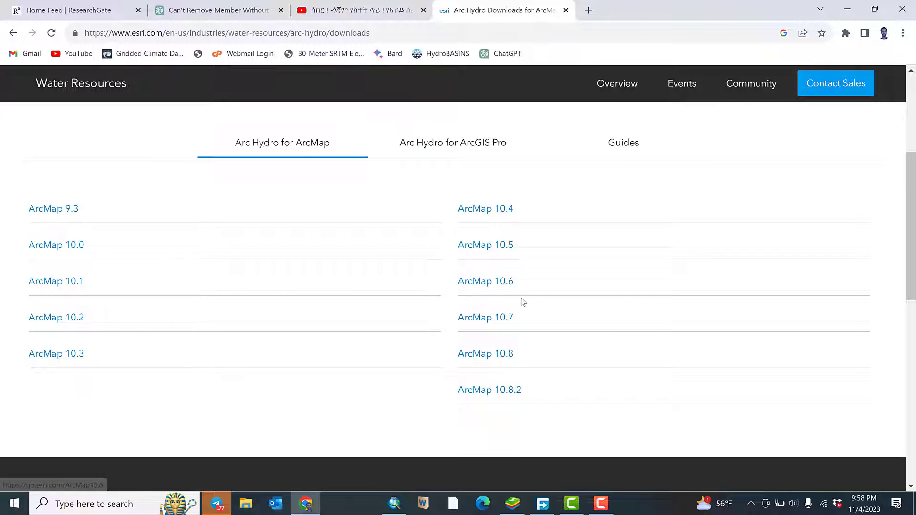
mouse_move(486, 353)
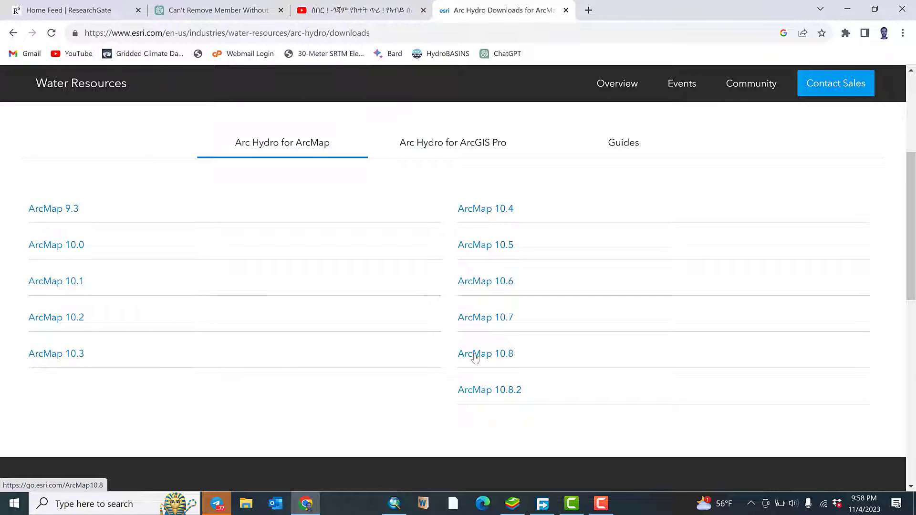
Open the ArcMap 10.8 link to show builds 10.8.0.11 through 10.8.0.39
click(484, 354)
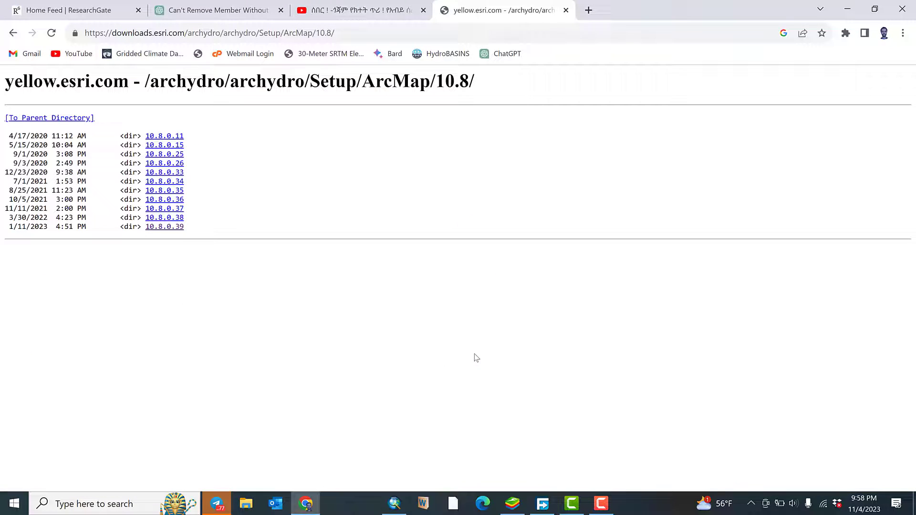
mouse_move(165, 154)
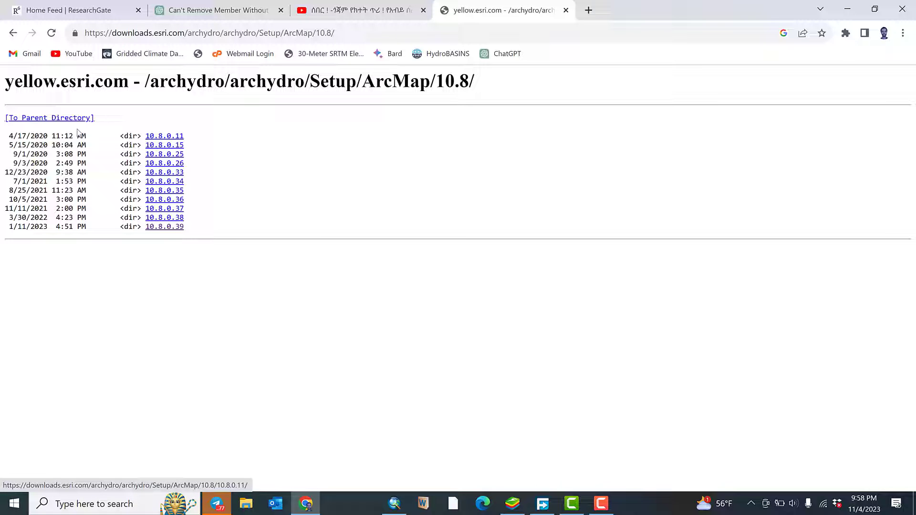
mouse_move(164, 154)
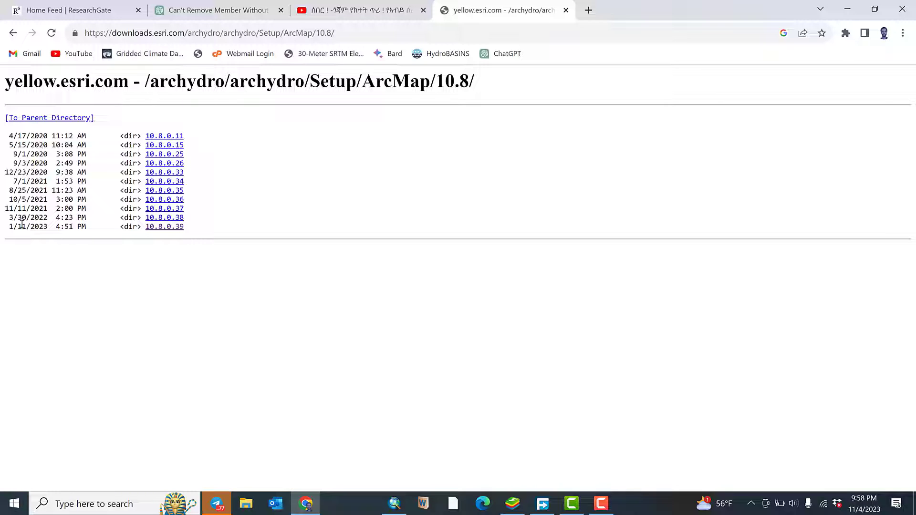
mouse_move(164, 226)
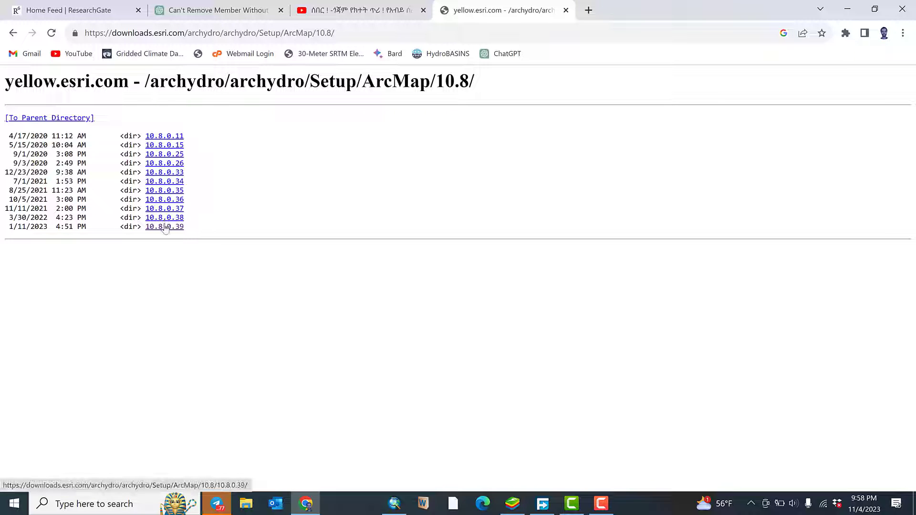
Open 10.8.0.39 > ArcHydroTools10.8x64 and start downloading ArcHydroTools_x64.msi
click(164, 227)
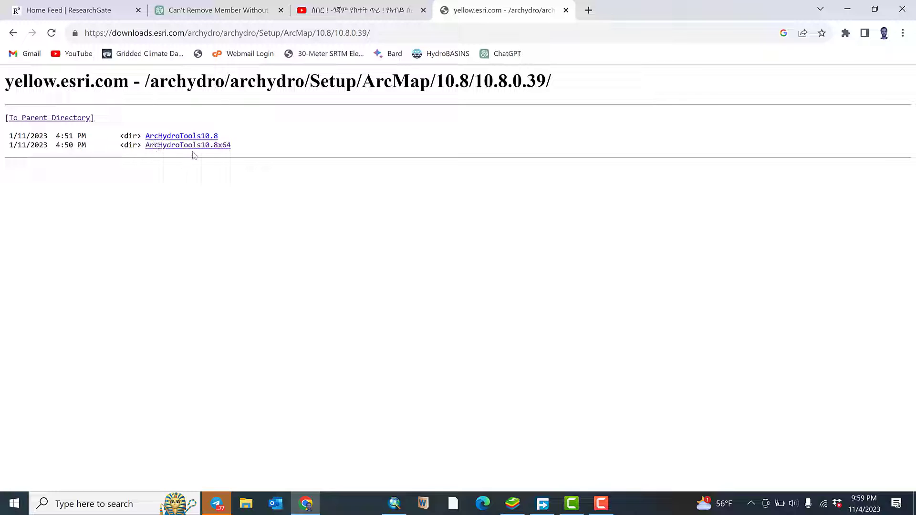
mouse_move(188, 145)
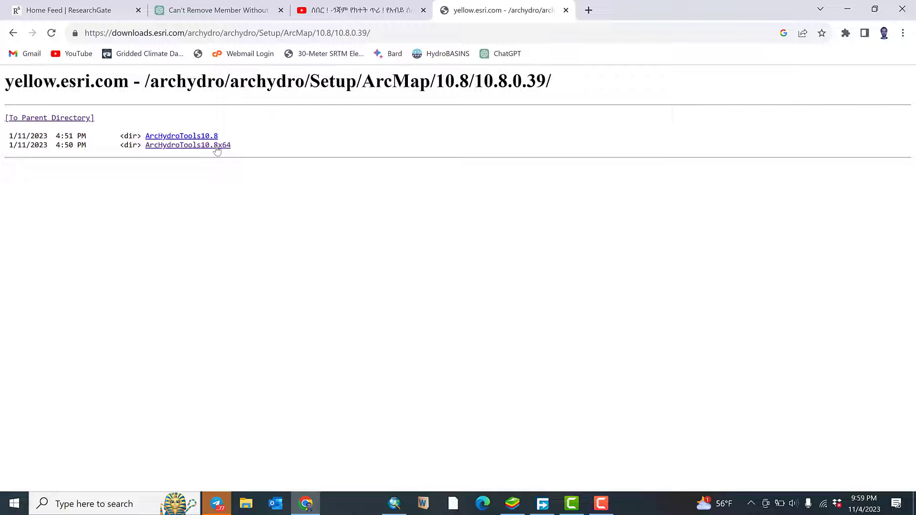
mouse_move(166, 145)
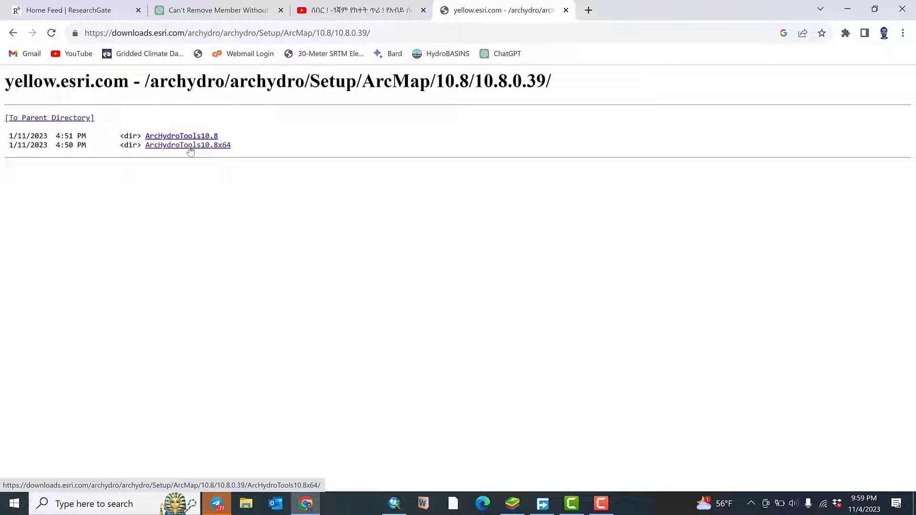
click(187, 145)
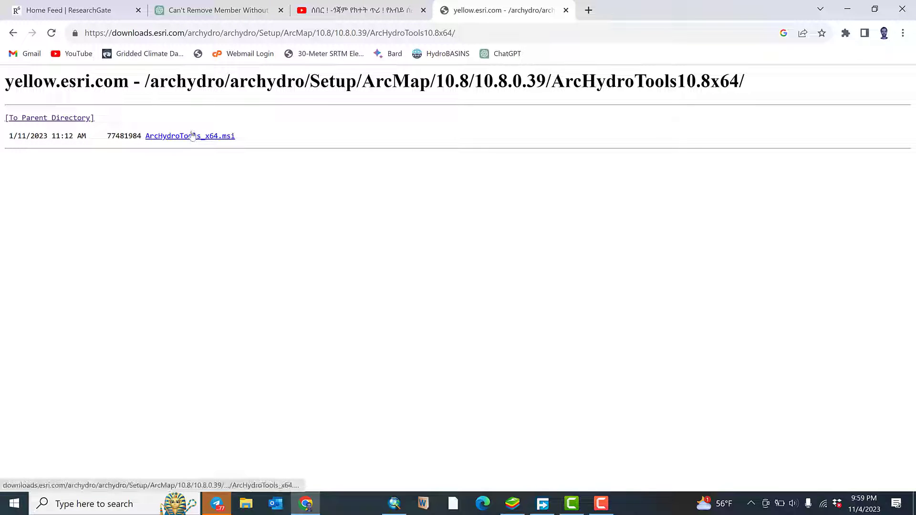
click(189, 135)
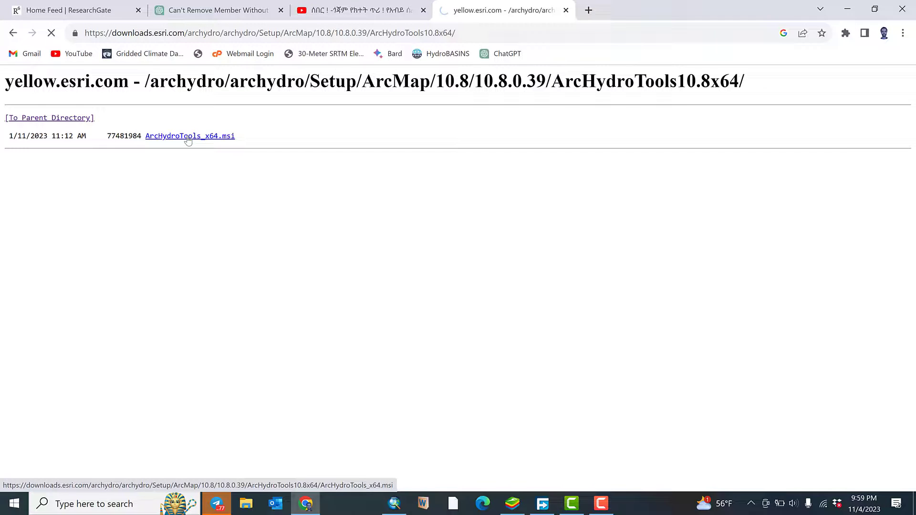
Download ArcHydroTools_x64.msi to Downloads, then launch the 73.9 MB installer
click(190, 136)
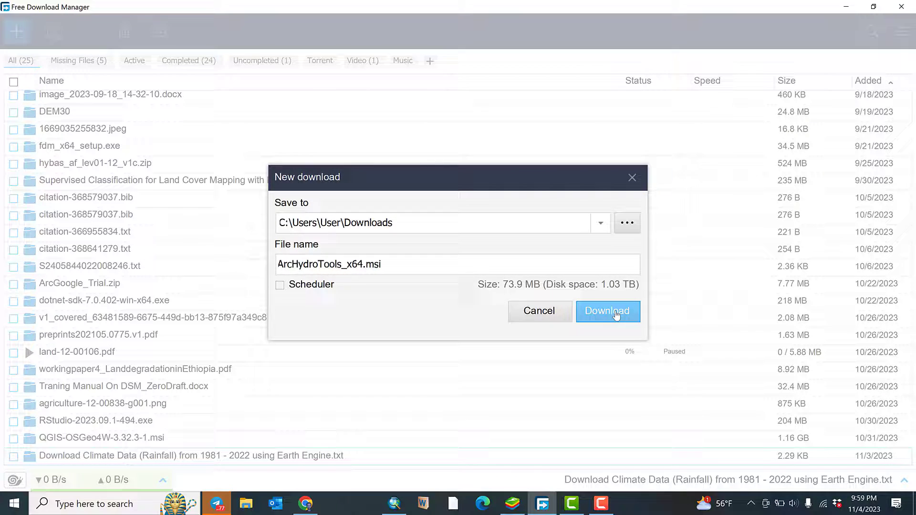
click(607, 311)
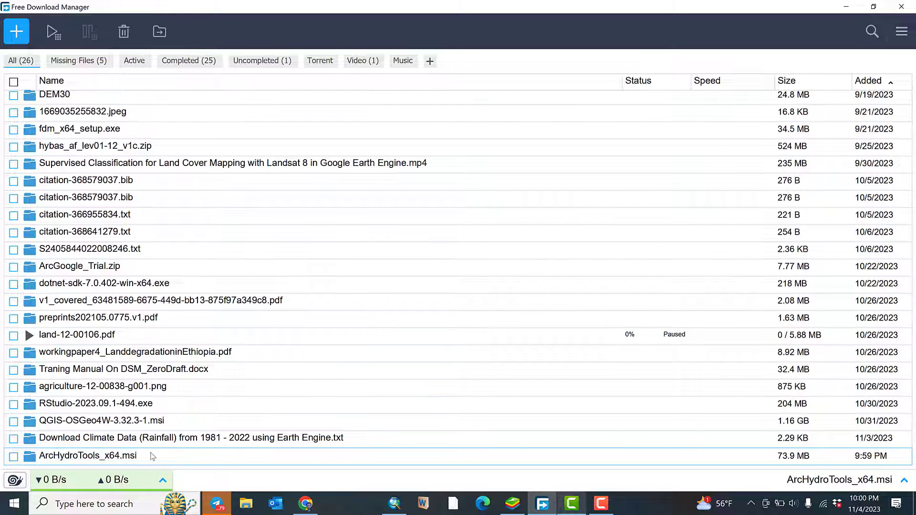
mouse_move(156, 458)
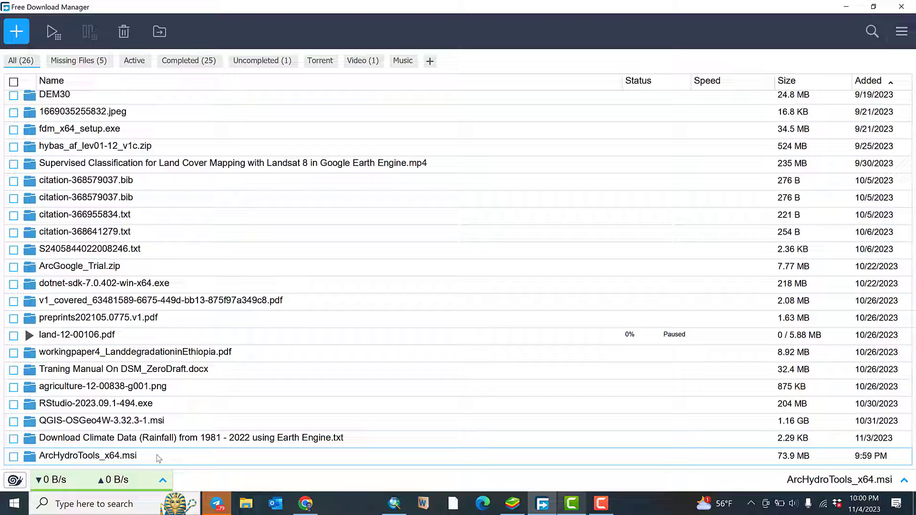
double_click(86, 457)
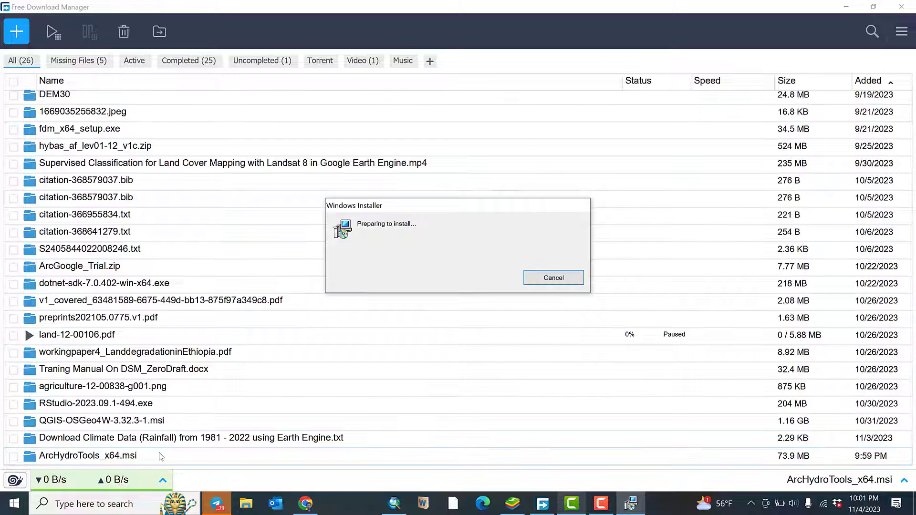
Run the Arc Hydro Tools installer until it warns ArcMap is running
click(552, 278)
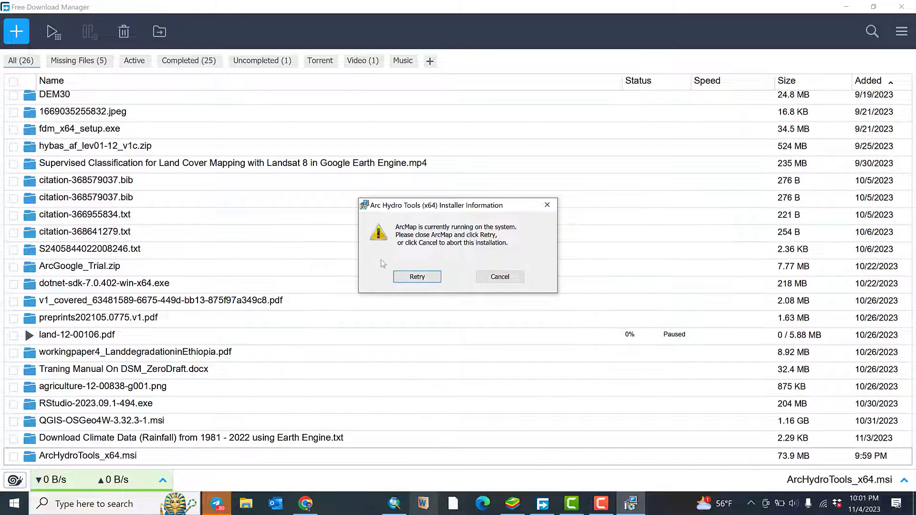
mouse_move(421, 252)
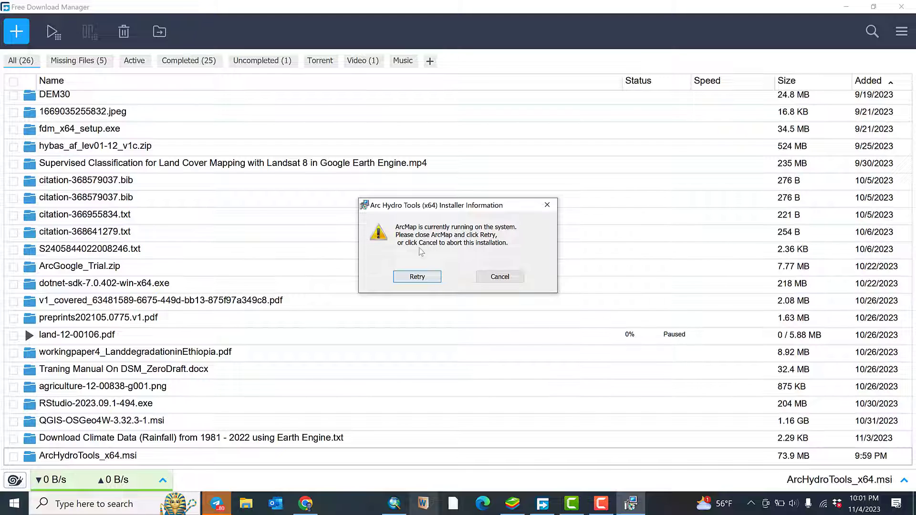
mouse_move(499, 245)
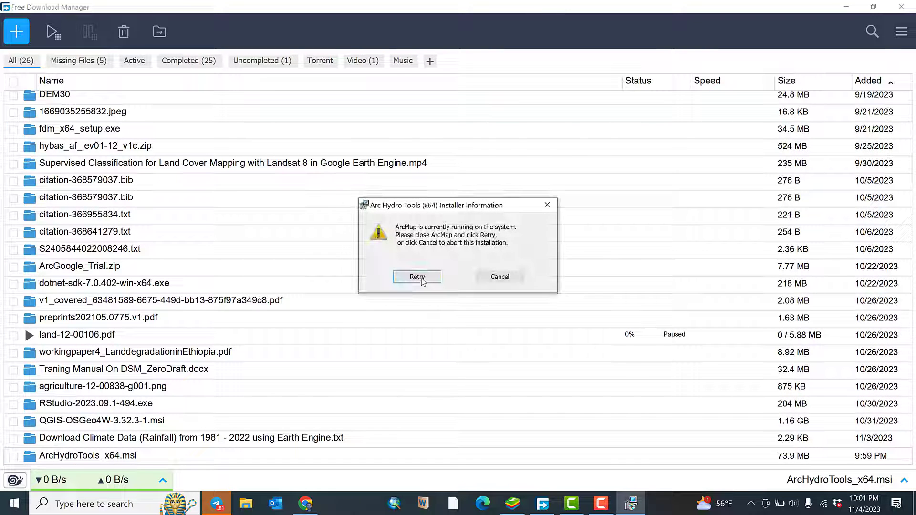
Retry setup, accept the license, install Arc Hydro Tools (x64), and finish the wizard
click(417, 276)
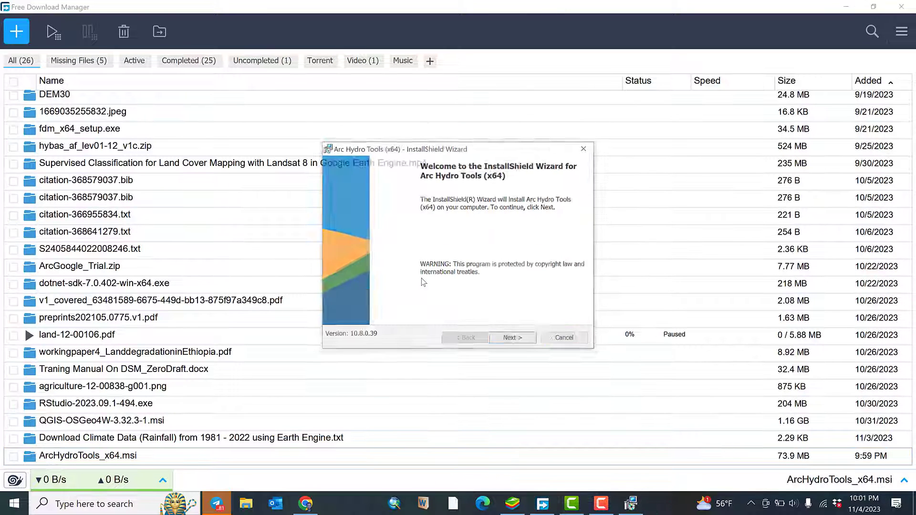
click(512, 338)
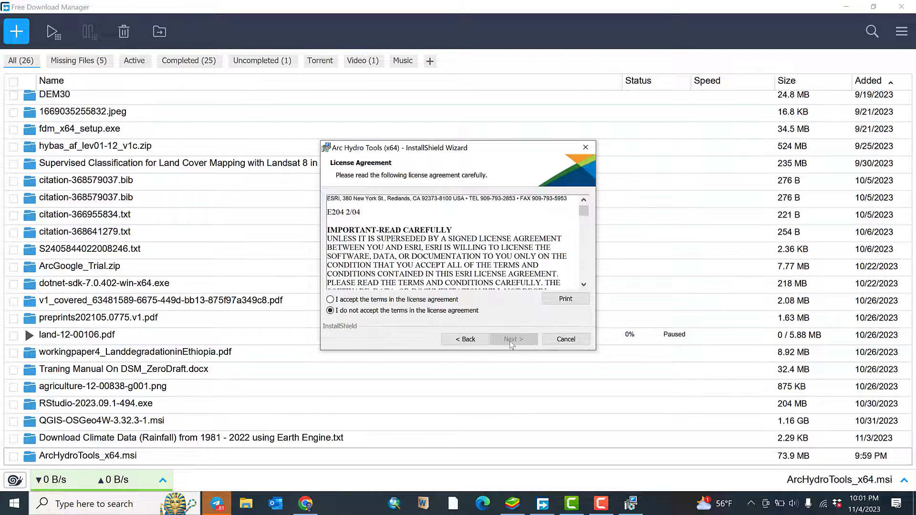
click(330, 299)
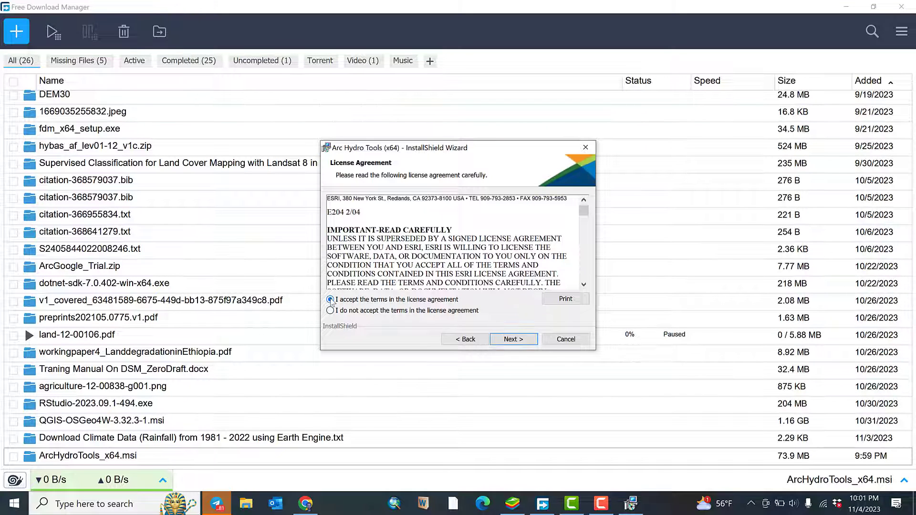
click(330, 299)
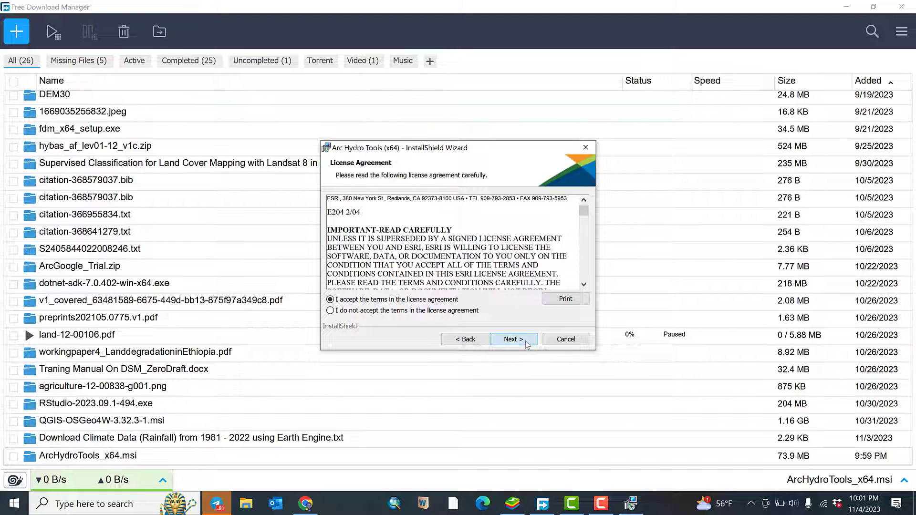
click(512, 339)
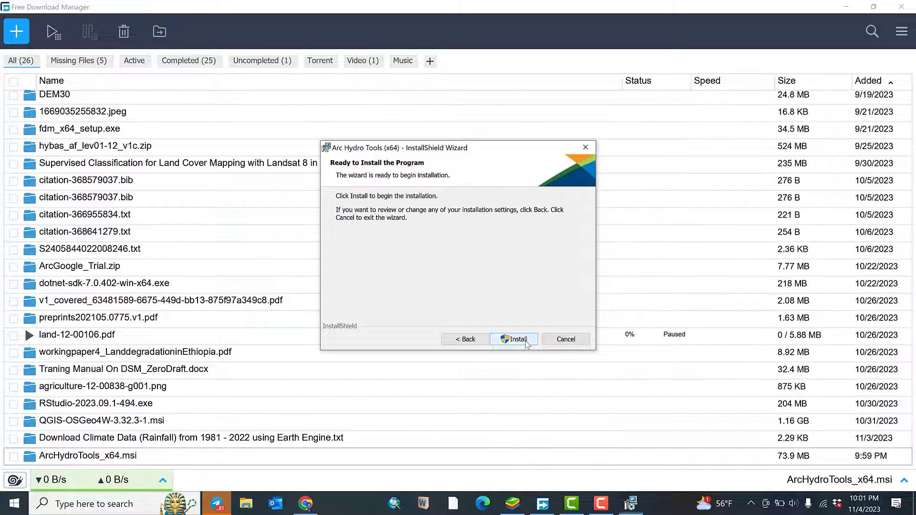
click(514, 339)
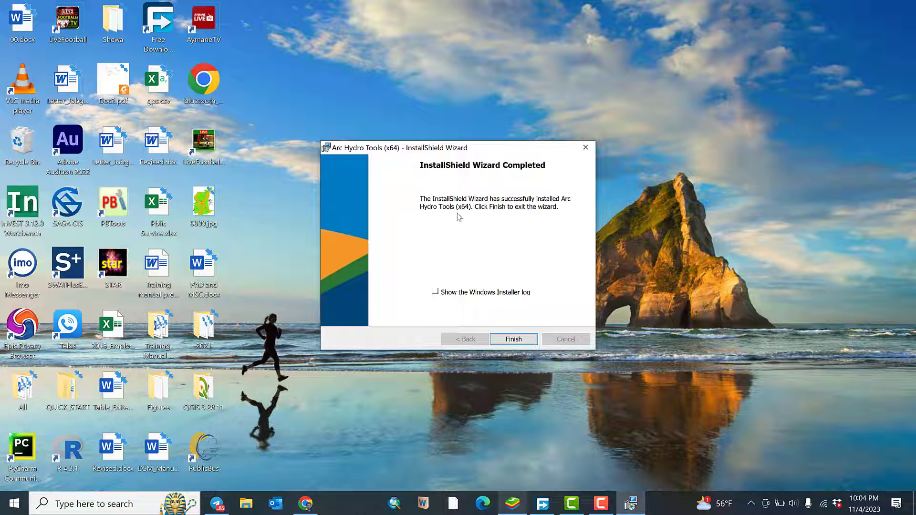
mouse_move(565, 328)
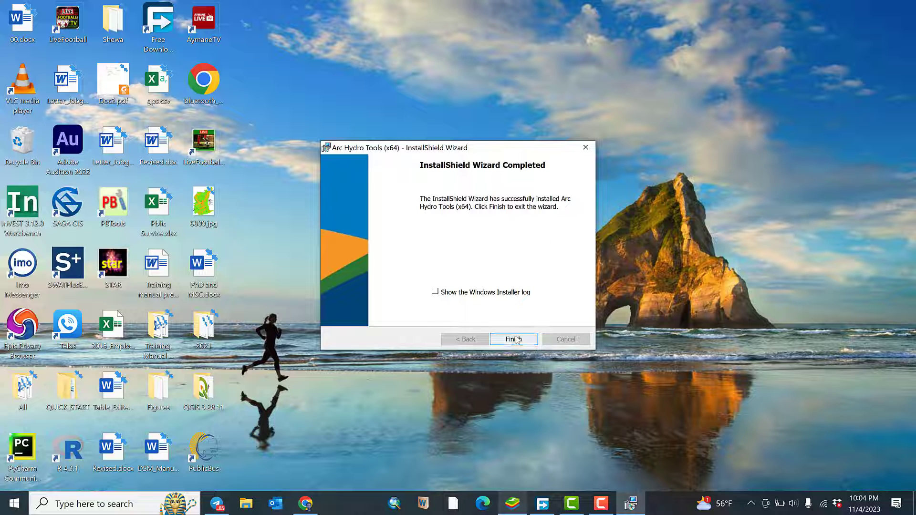
click(513, 338)
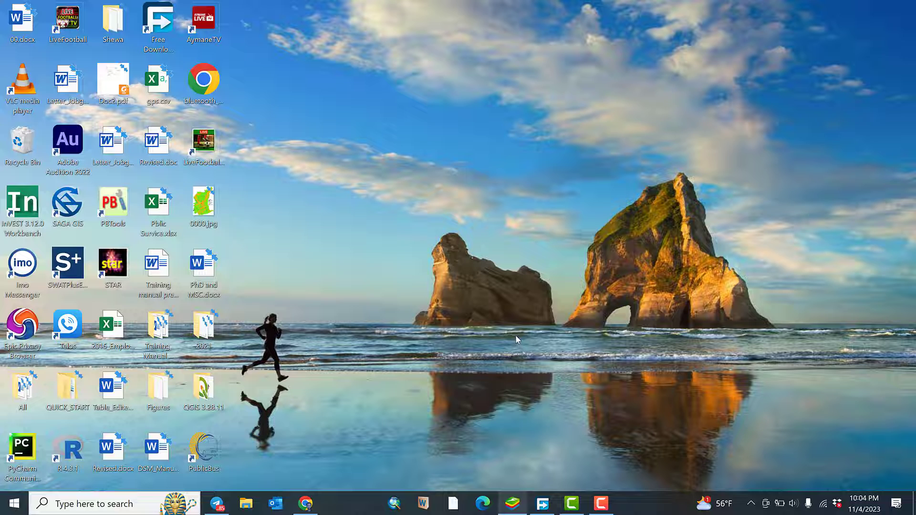
mouse_move(505, 337)
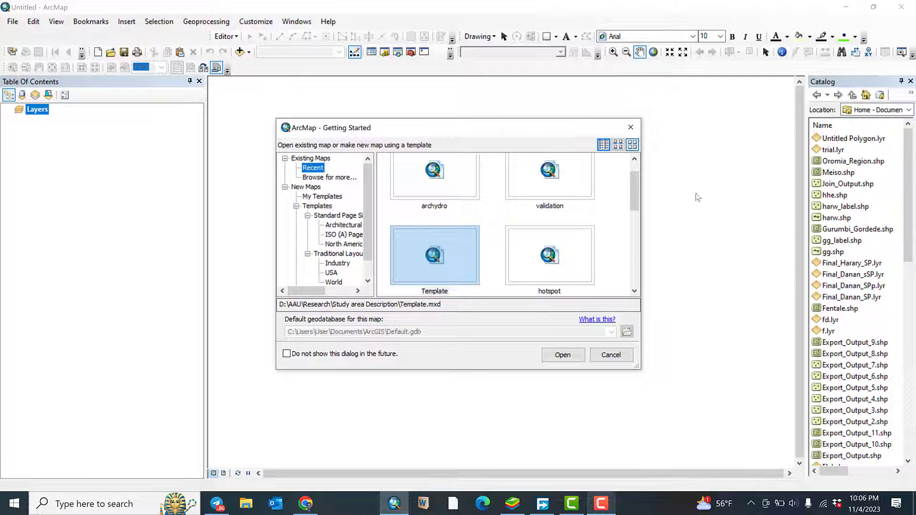
mouse_move(631, 127)
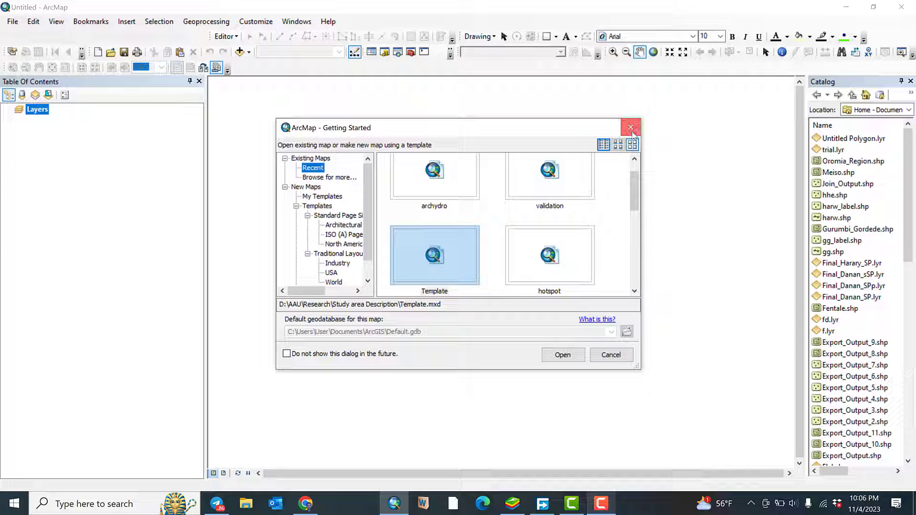
Close ArcMap's Getting Started dialog and the Catalog panel
click(630, 127)
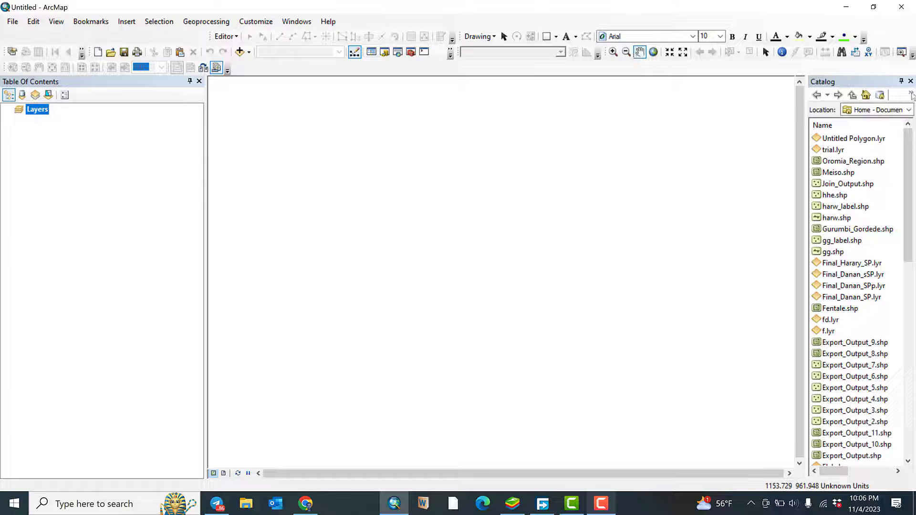
click(910, 81)
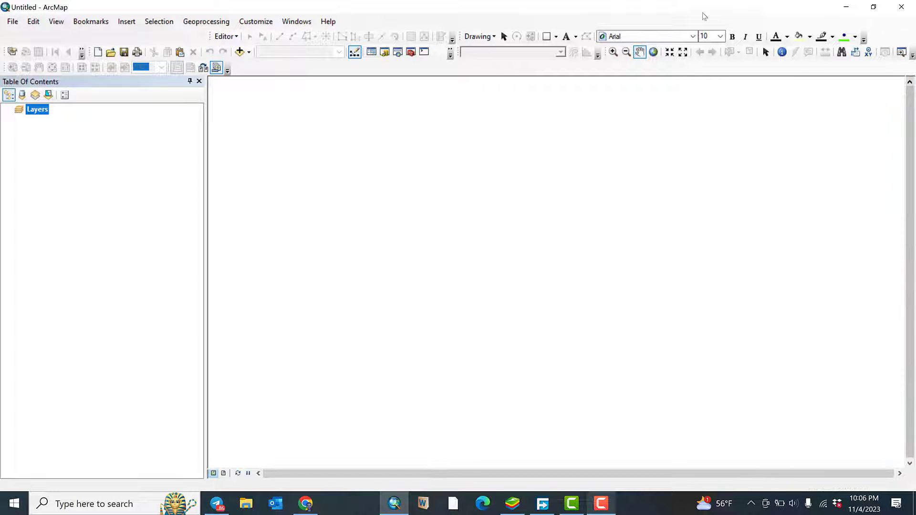
mouse_move(559, 13)
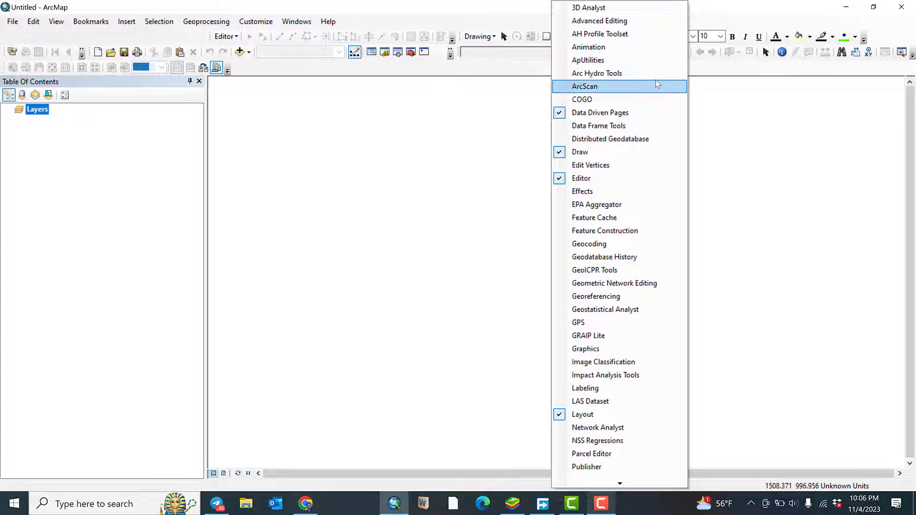
mouse_move(600, 33)
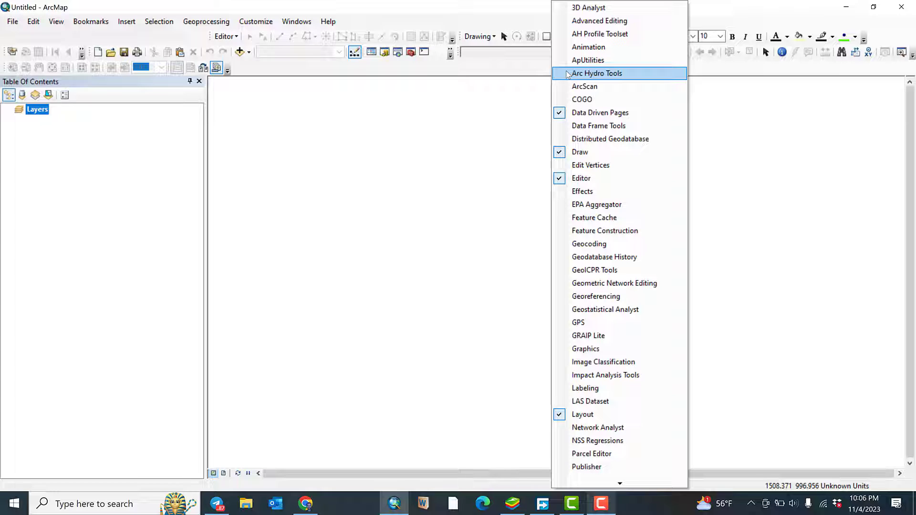
Check Arc Hydro Tools in ArcMap's toolbar list to show the toolbar
click(596, 73)
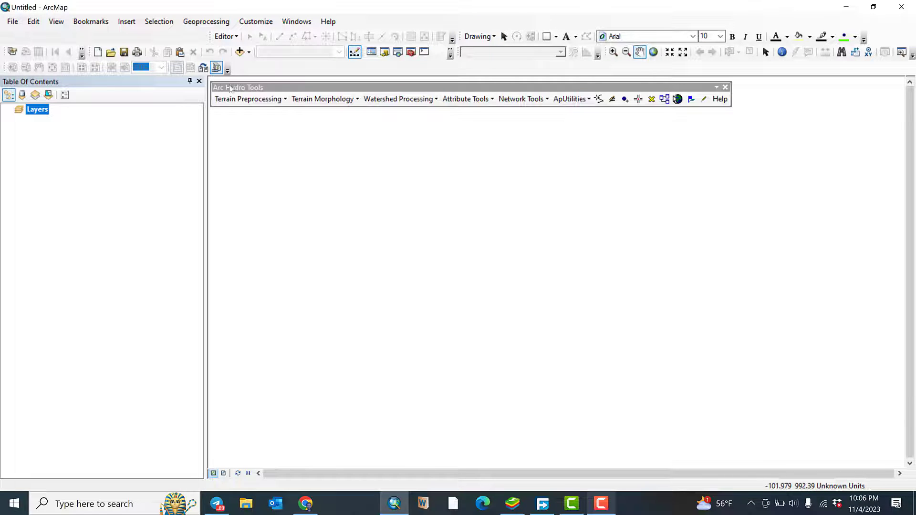
mouse_move(240, 72)
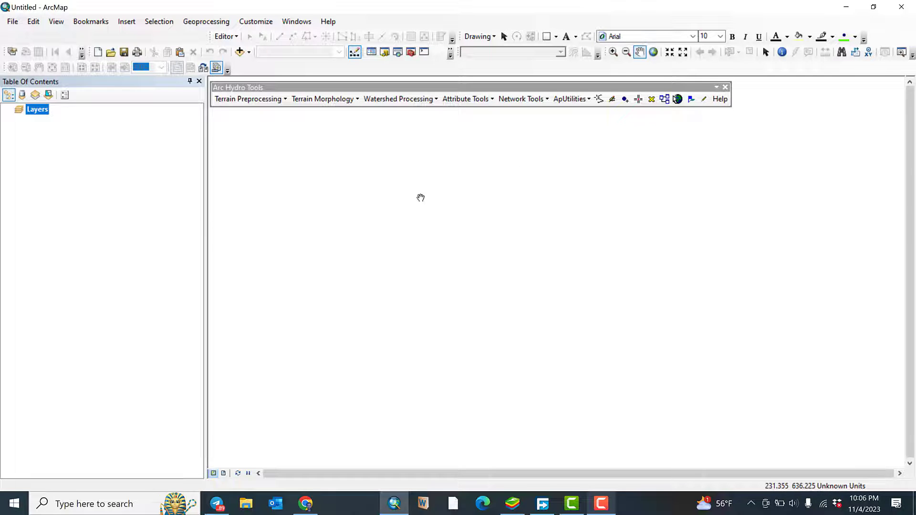
mouse_move(498, 183)
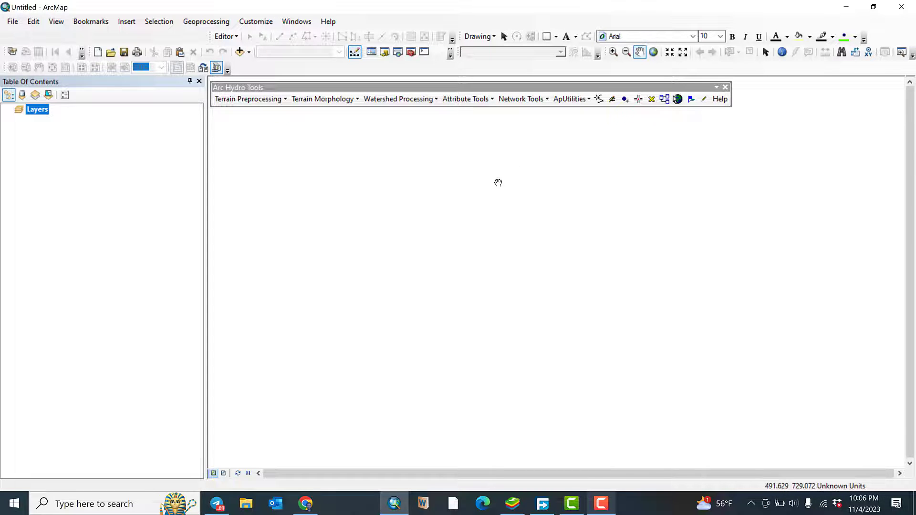